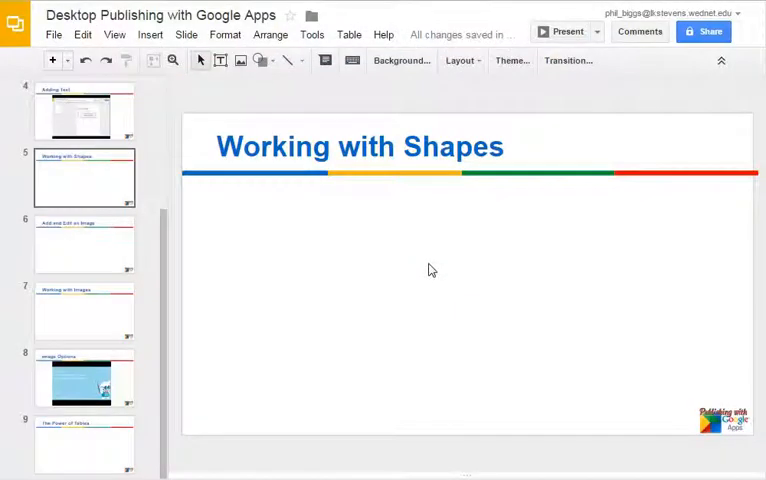
pyautogui.moveTo(428, 276)
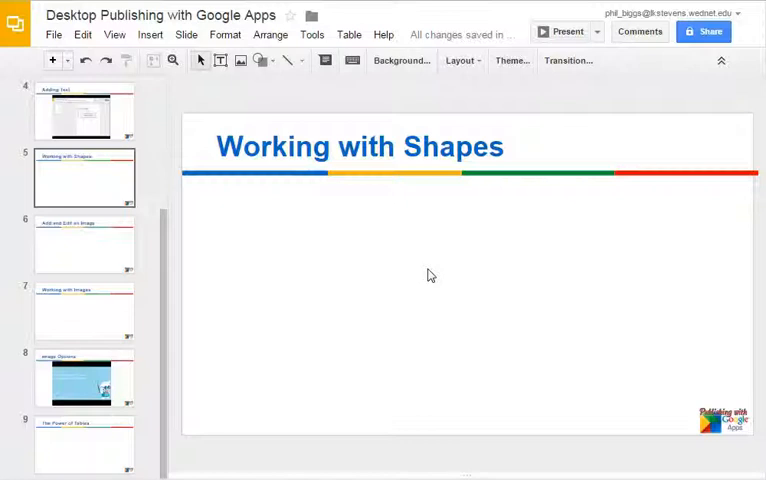
pyautogui.moveTo(428, 288)
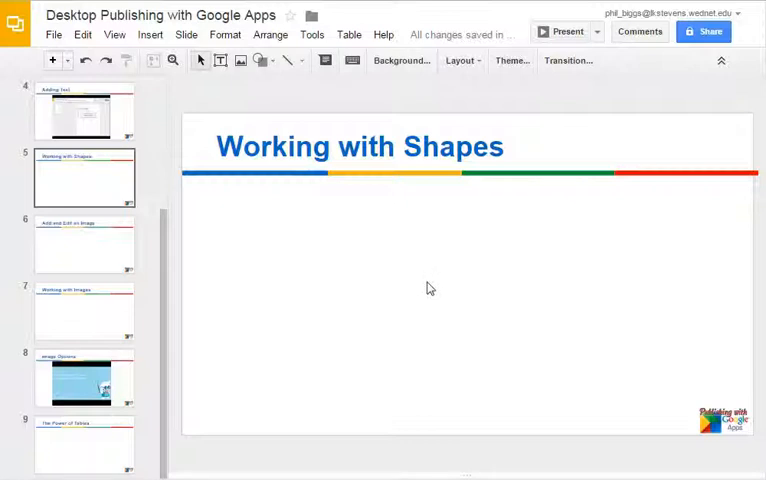
pyautogui.moveTo(306, 264)
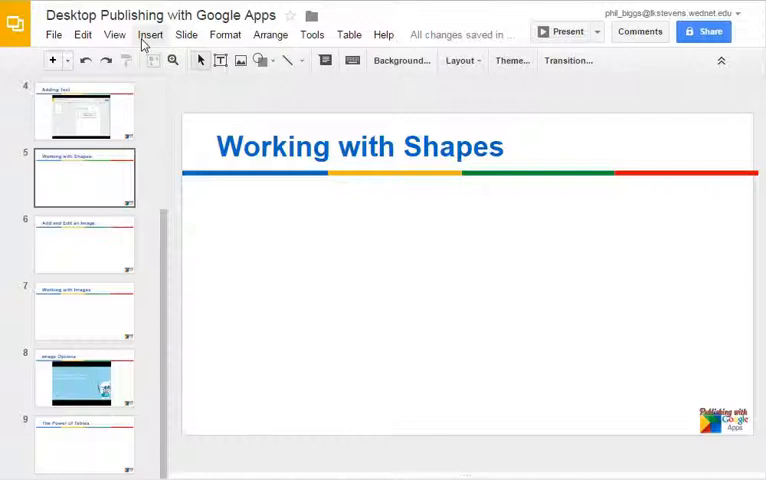
# Choose the Snip Diagonal Corner Rectangle from the shape gallery, after browsing Shapes and Callouts.
pyautogui.click(150, 34)
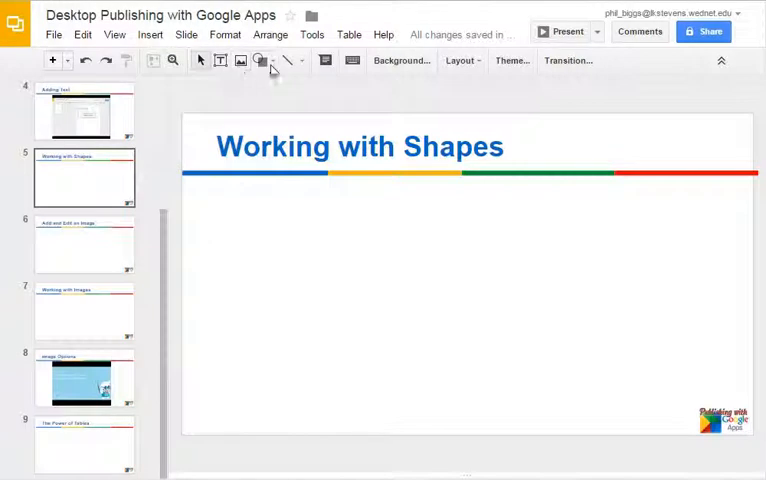
pyautogui.click(260, 60)
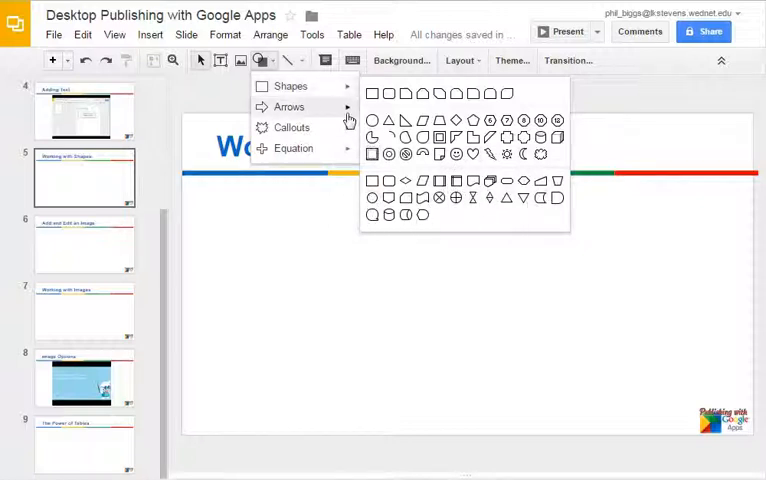
pyautogui.click(288, 106)
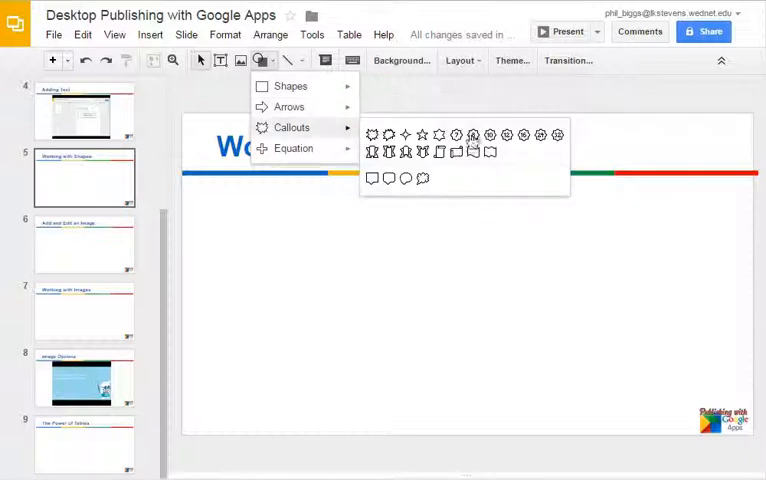
pyautogui.moveTo(378, 184)
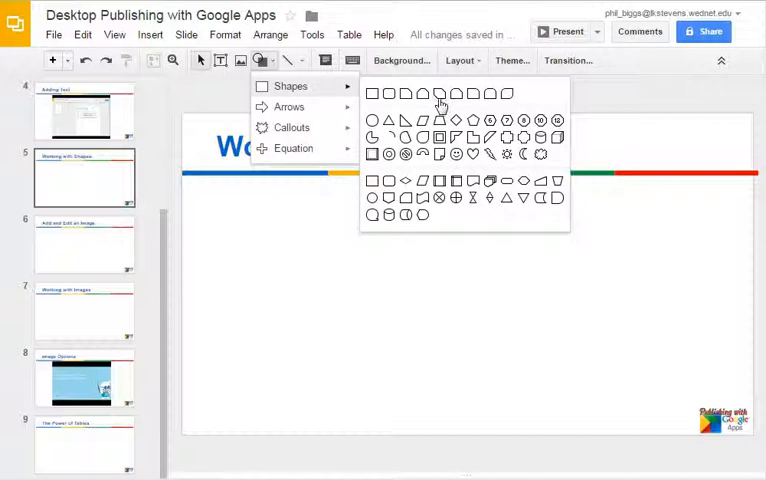
pyautogui.moveTo(440, 94)
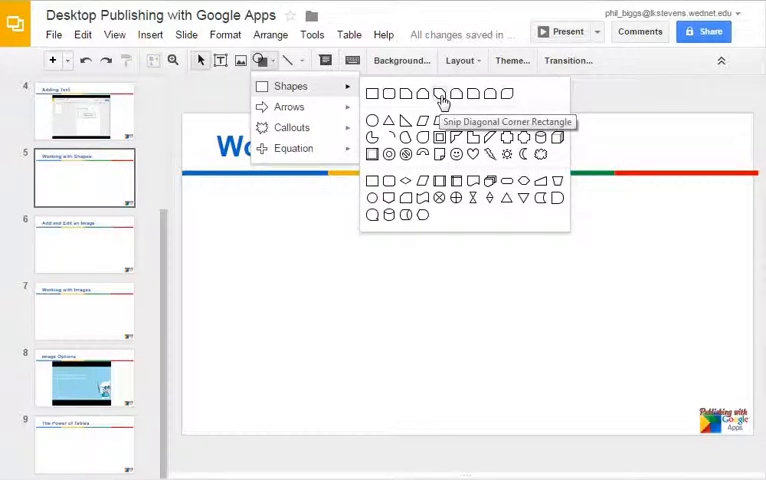
pyautogui.click(440, 94)
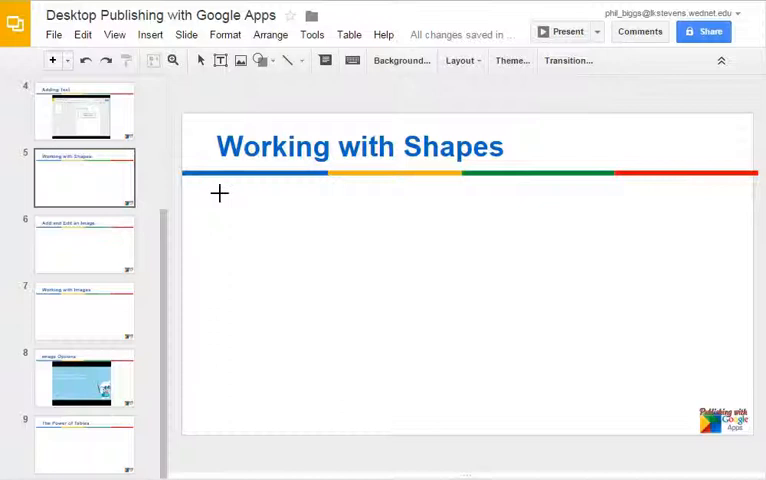
# Draw a wide gray snip-corner rectangle below the title, nudge it lower and try tilting it clockwise.
pyautogui.moveTo(220, 192); pyautogui.dragTo(608, 404)
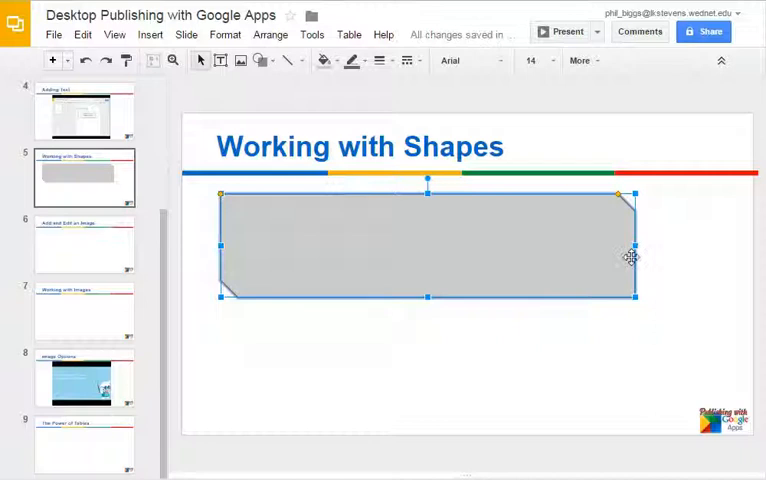
pyautogui.moveTo(628, 256); pyautogui.dragTo(464, 258)
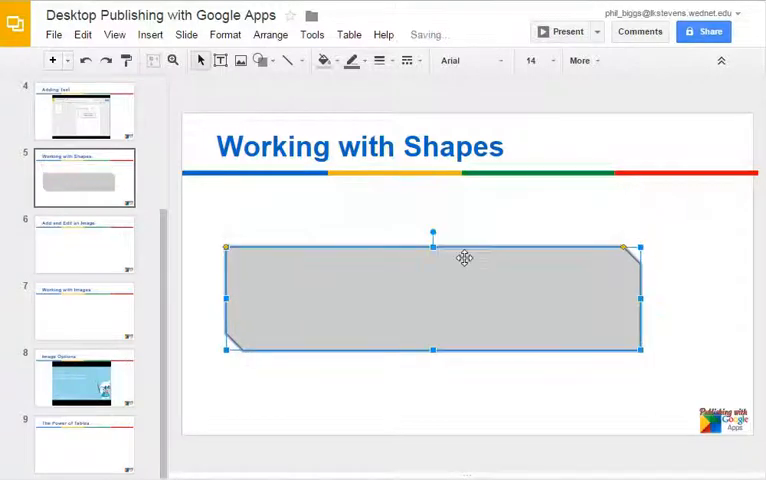
pyautogui.moveTo(432, 244)
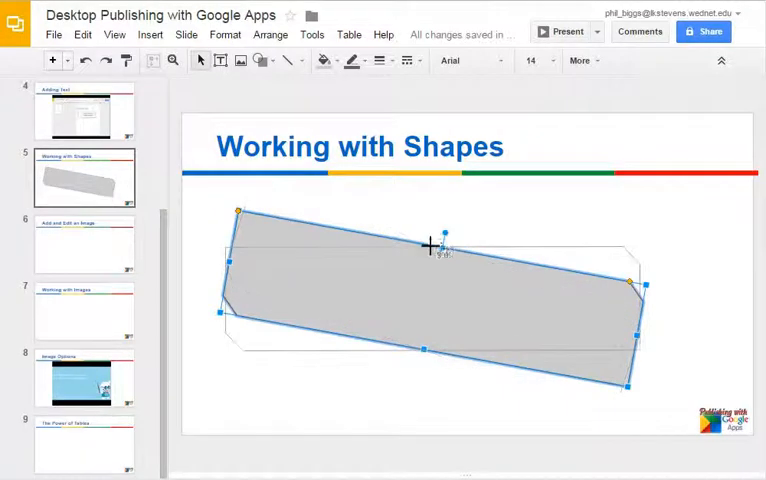
pyautogui.moveTo(442, 232); pyautogui.dragTo(460, 236)
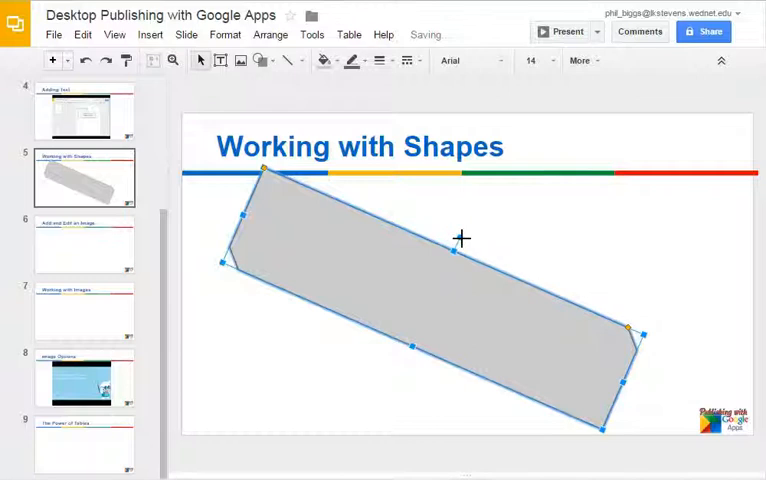
pyautogui.moveTo(264, 168); pyautogui.dragTo(278, 164)
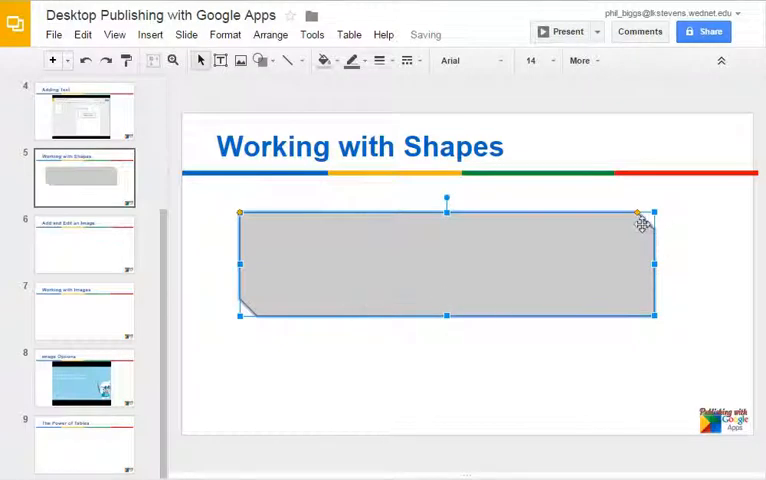
pyautogui.moveTo(228, 236)
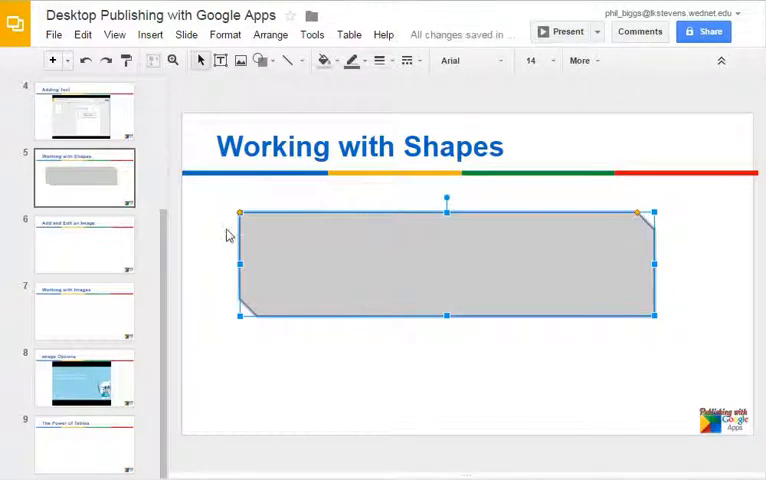
pyautogui.moveTo(518, 280)
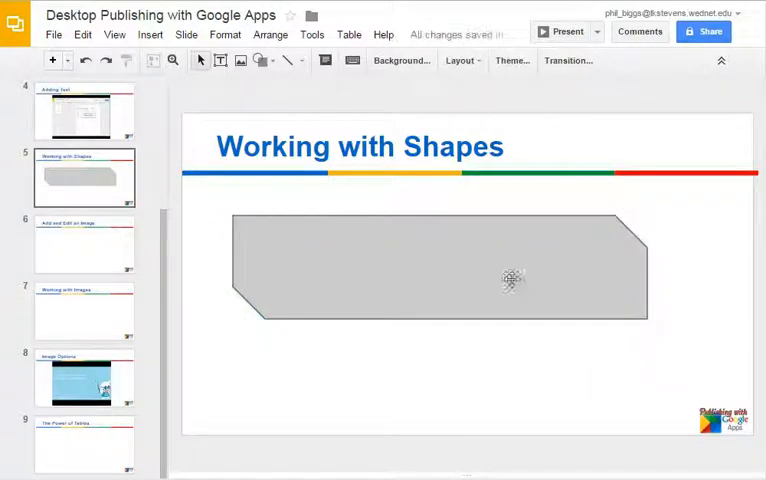
# Fill the snip-corner rectangle with a custom blue colour.
pyautogui.click(512, 278)
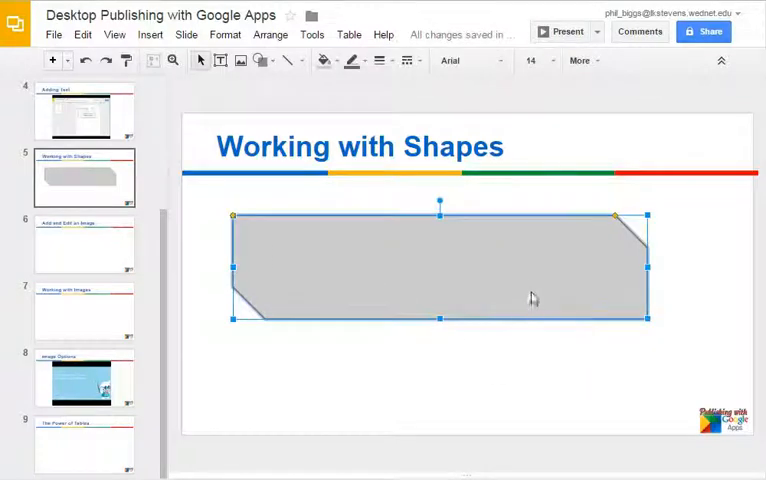
pyautogui.click(324, 60)
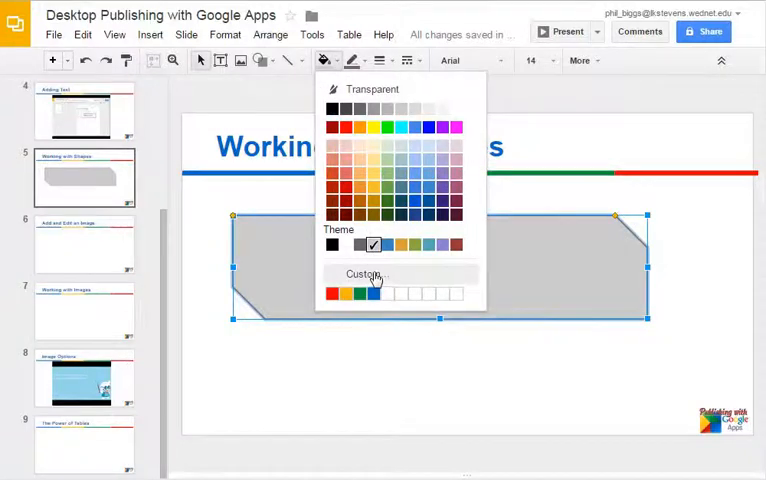
pyautogui.click(362, 276)
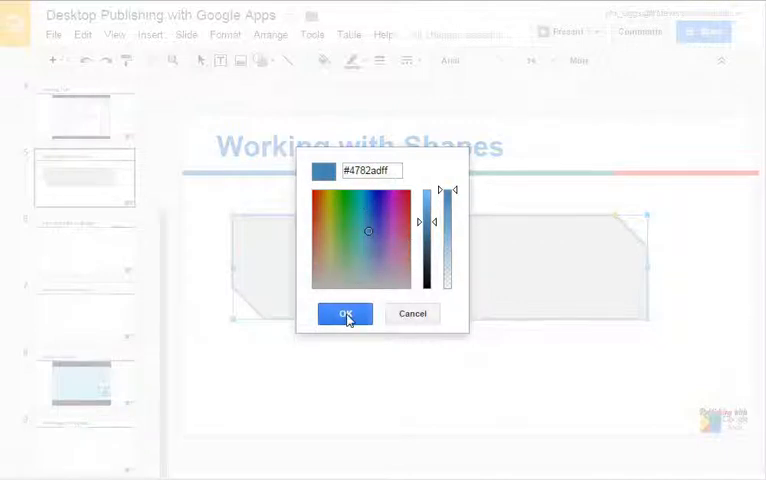
pyautogui.click(344, 312)
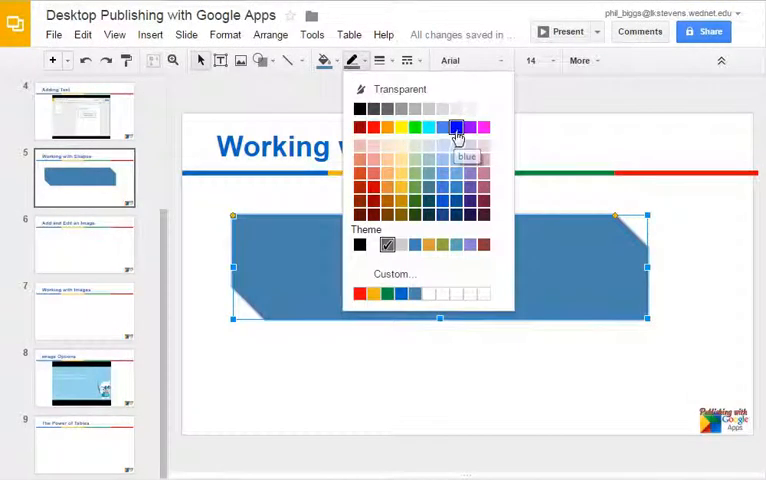
# Give the rectangle a thick dark-blue dashed border.
pyautogui.click(382, 60)
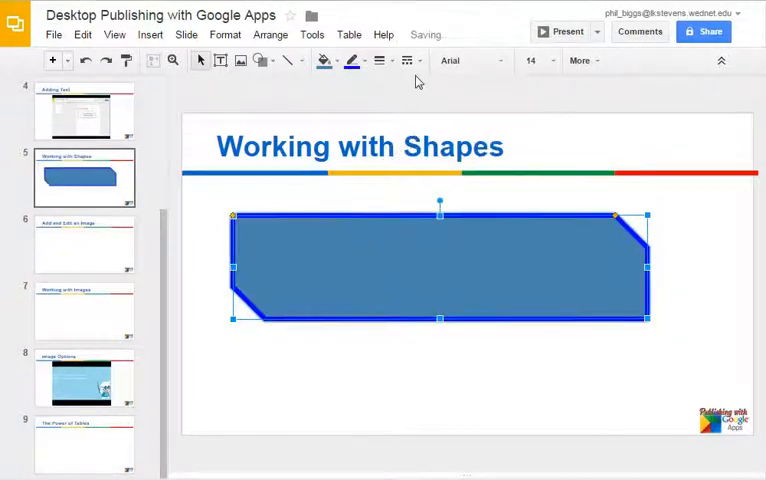
pyautogui.click(408, 60)
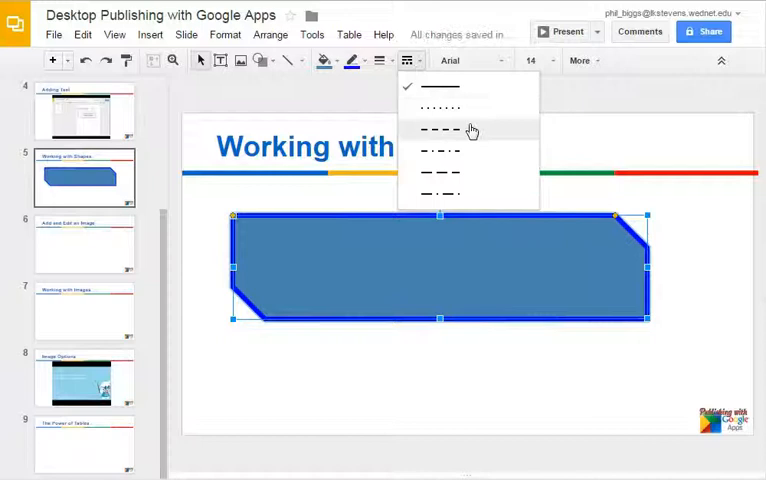
pyautogui.click(442, 128)
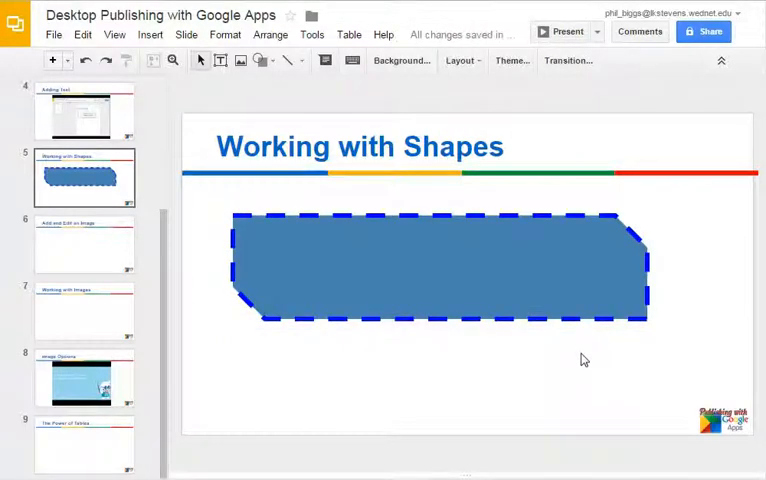
pyautogui.click(430, 270)
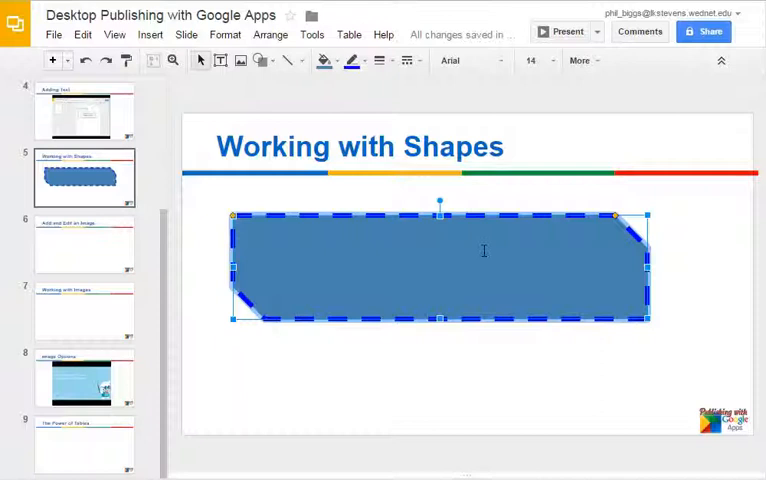
# Enter 'This is some text.' in the shape, shrink and tilt it lower left, and make the text large bold yellow.
pyautogui.write('This is some te')
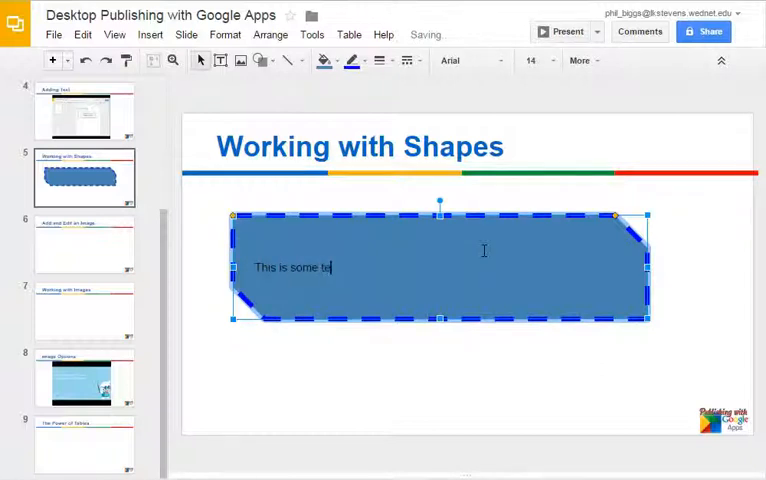
pyautogui.write('xt.')
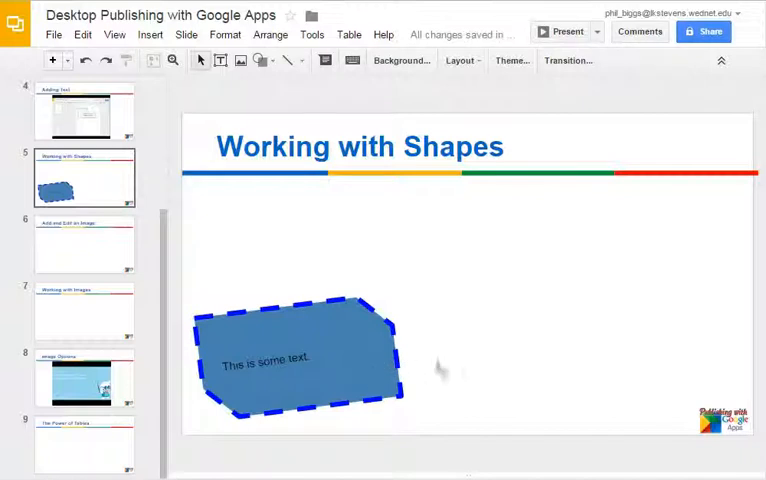
pyautogui.click(290, 362)
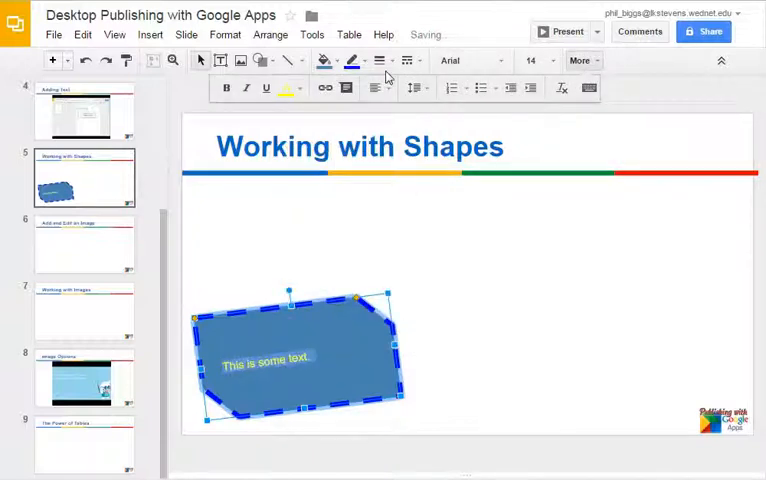
pyautogui.click(226, 88)
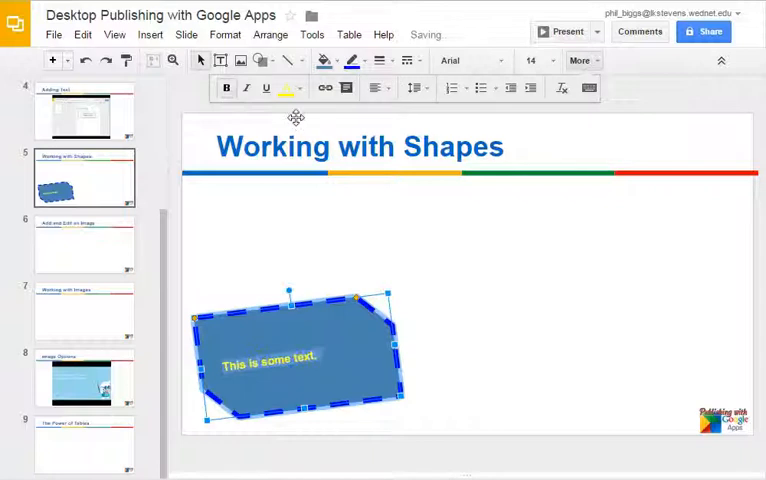
pyautogui.moveTo(552, 60)
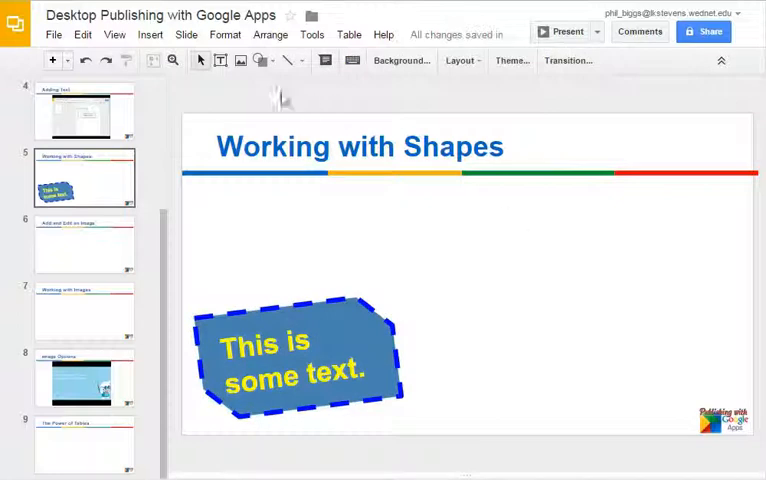
# Draw a gray Cross shape to the right of the blue shape.
pyautogui.click(260, 60)
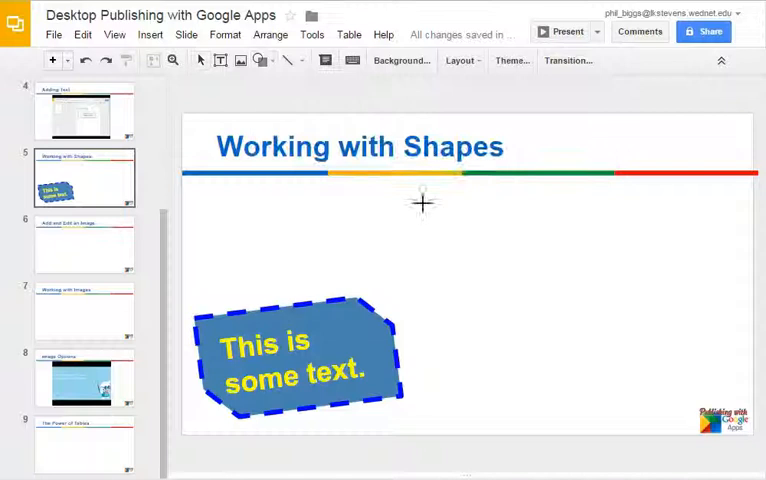
pyautogui.moveTo(424, 204); pyautogui.dragTo(564, 360)
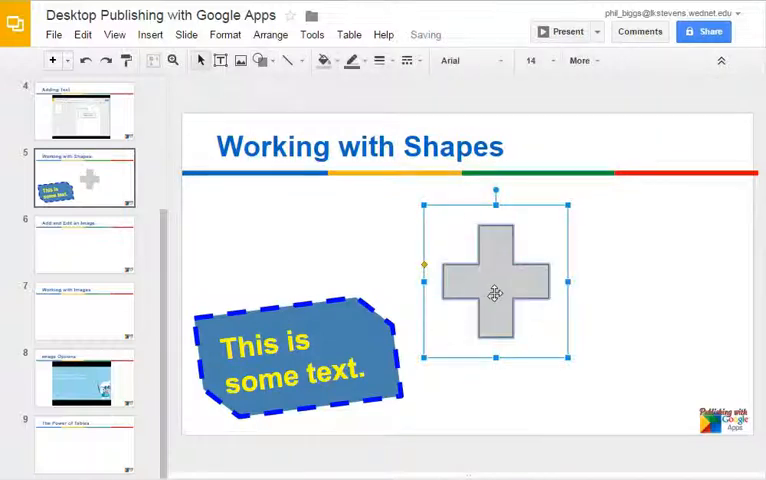